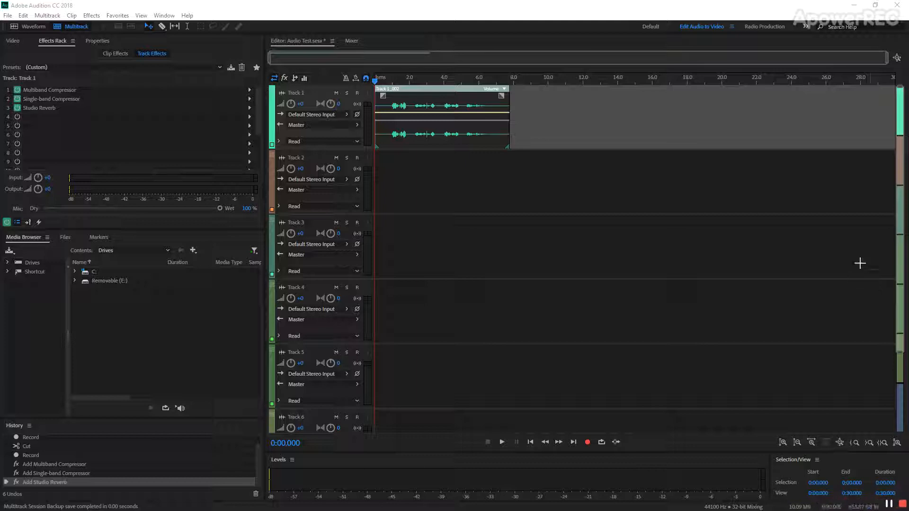
{"action": "mouse_move", "coordinate": [759, 244]}
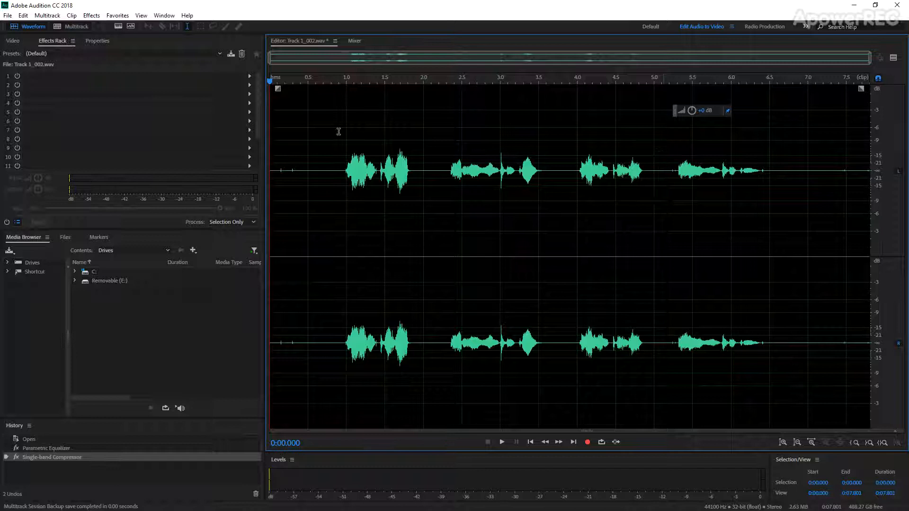
{"action": "mouse_move", "coordinate": [418, 131]}
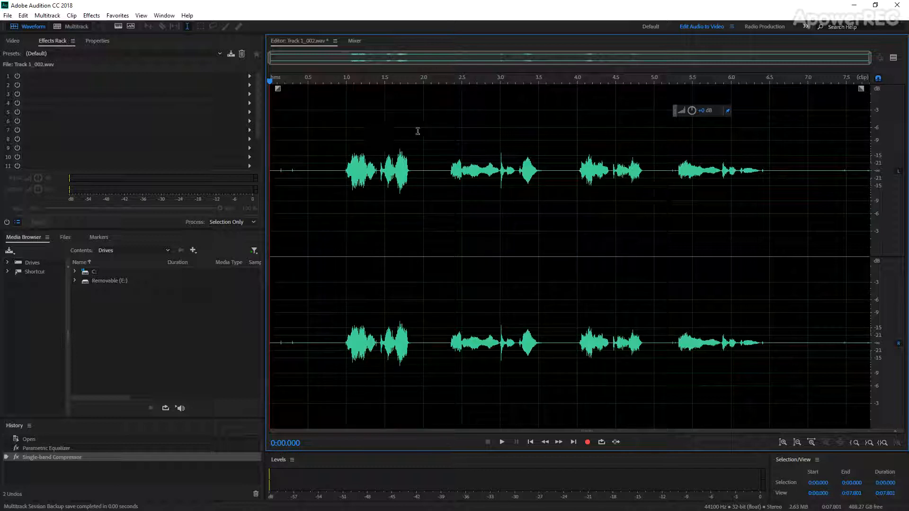
- Select the entire Track 1_002 waveform from start to end
{"action": "key", "text": "ctrl+a"}
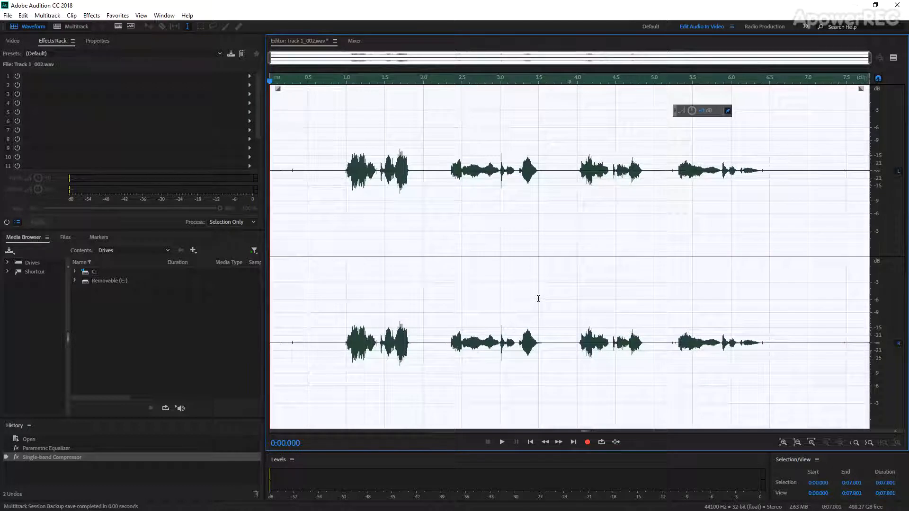
{"action": "mouse_move", "coordinate": [740, 203]}
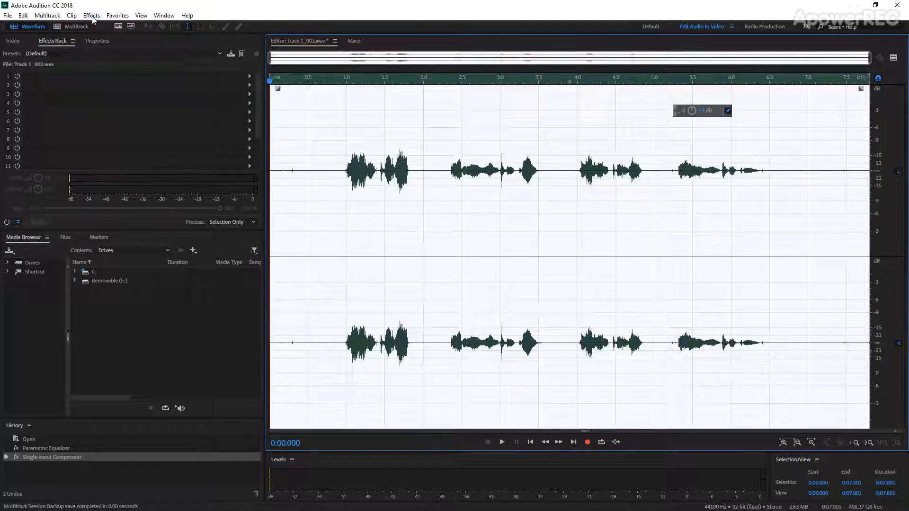
- Bring up the Studio Reverb effect from the Effects > Reverb menu
{"action": "left_click", "coordinate": [91, 16]}
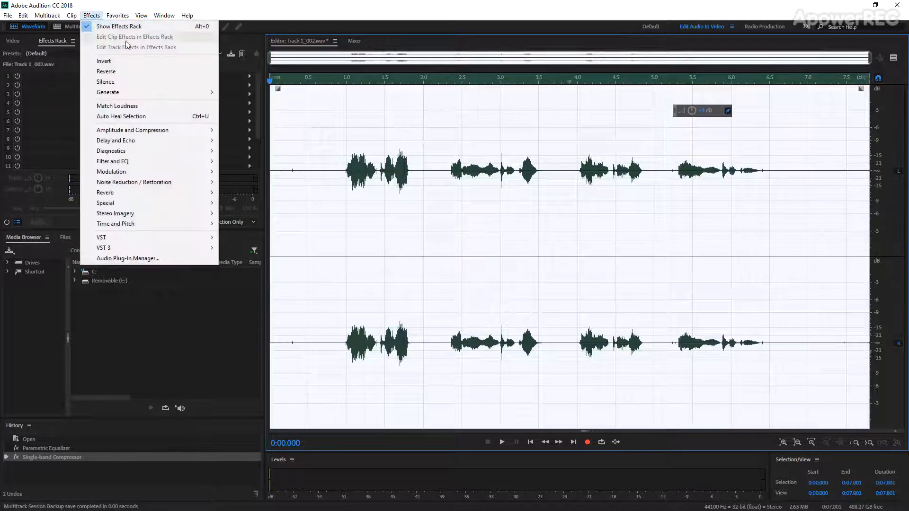
{"action": "mouse_move", "coordinate": [105, 192]}
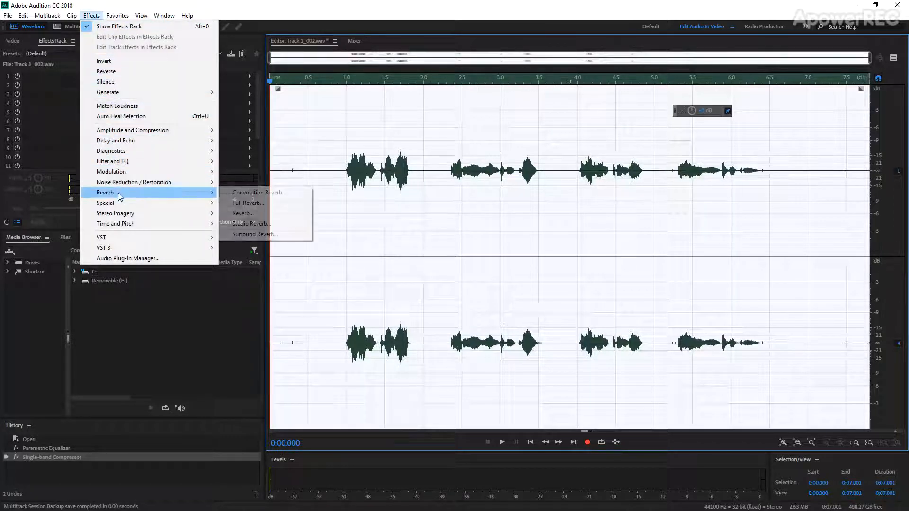
{"action": "mouse_move", "coordinate": [257, 193]}
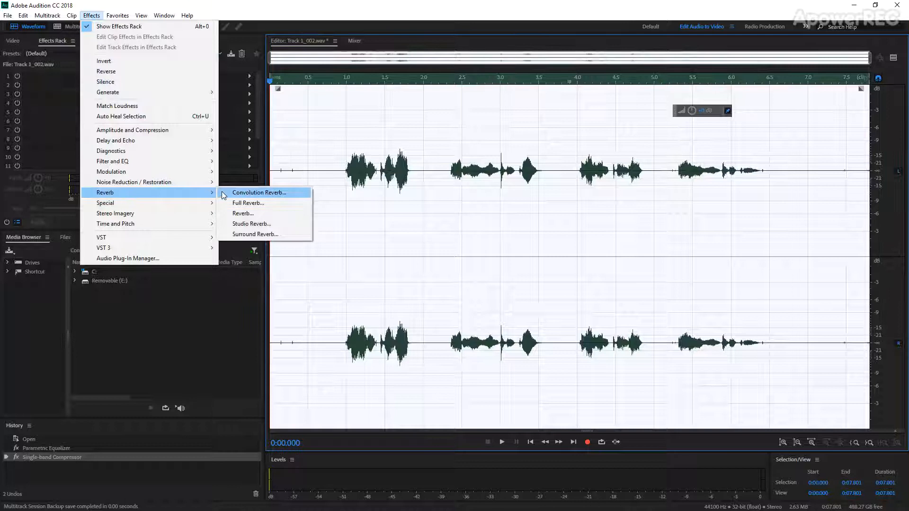
{"action": "mouse_move", "coordinate": [259, 203]}
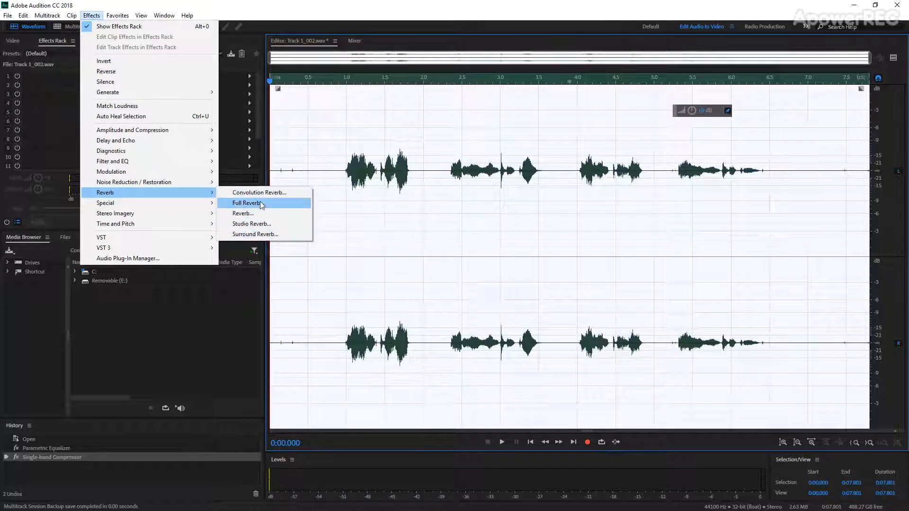
{"action": "mouse_move", "coordinate": [250, 223]}
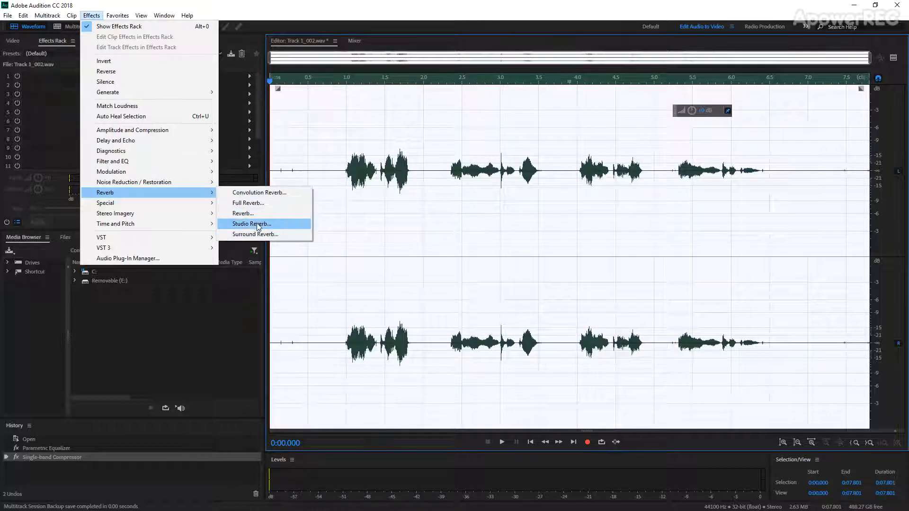
{"action": "left_click", "coordinate": [250, 224]}
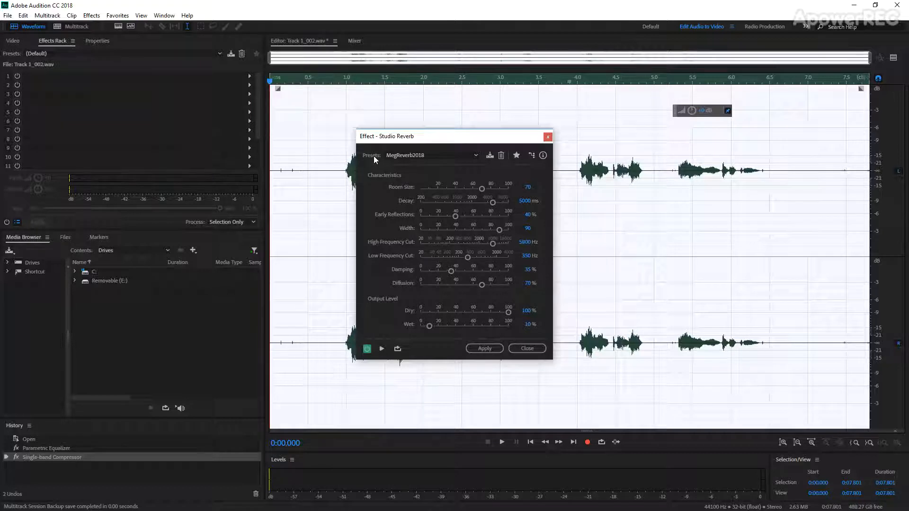
- Replace the saved custom preset with Vocal Reverb (medium) in Studio Reverb
{"action": "left_click", "coordinate": [474, 157]}
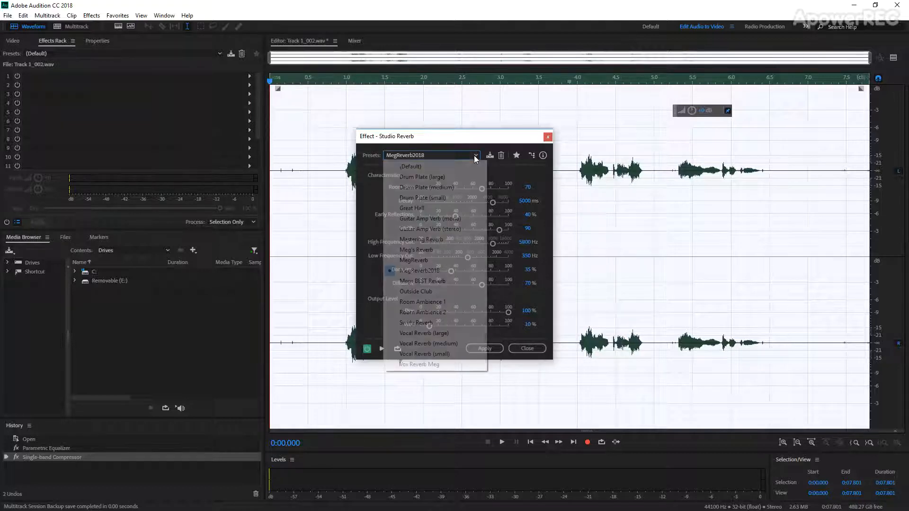
{"action": "mouse_move", "coordinate": [410, 167]}
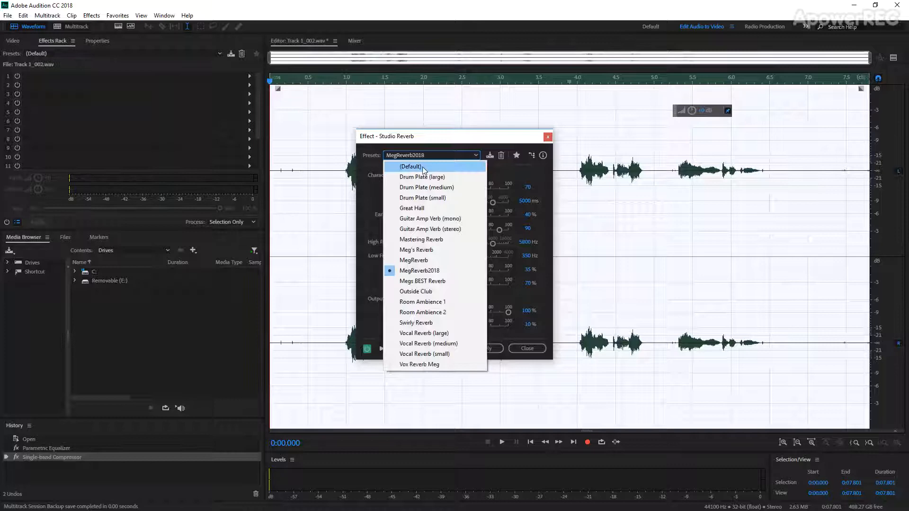
{"action": "left_click", "coordinate": [410, 166]}
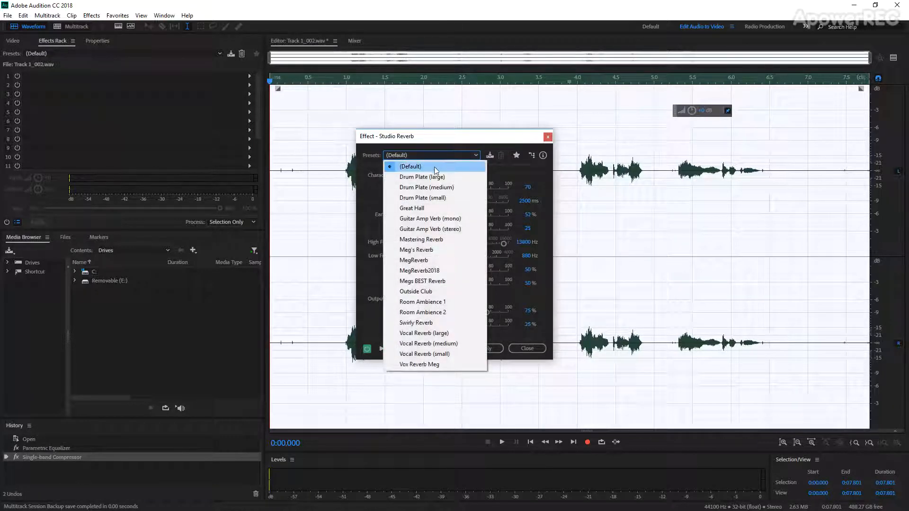
{"action": "mouse_move", "coordinate": [422, 301]}
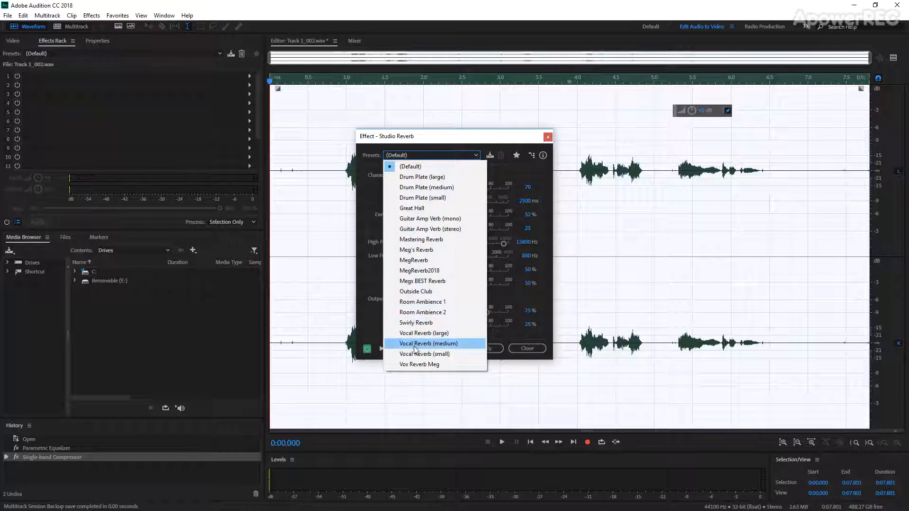
{"action": "mouse_move", "coordinate": [448, 347]}
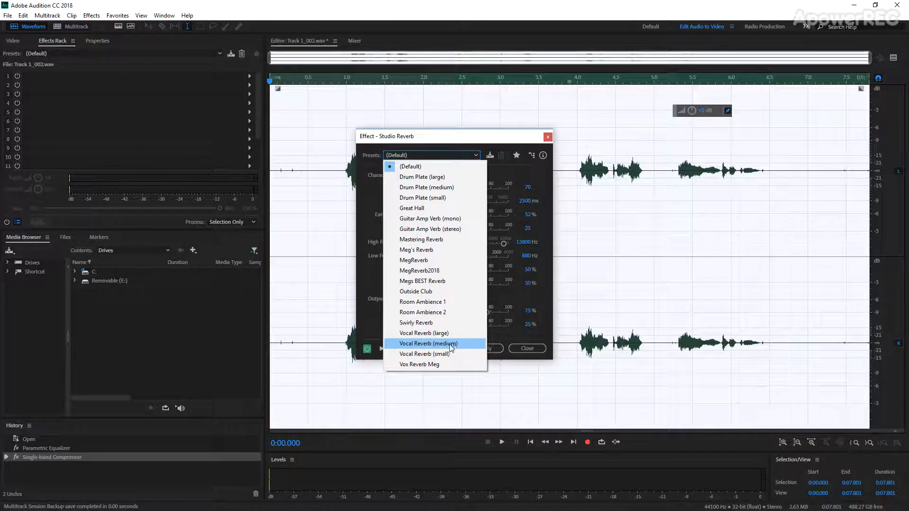
{"action": "left_click", "coordinate": [428, 342]}
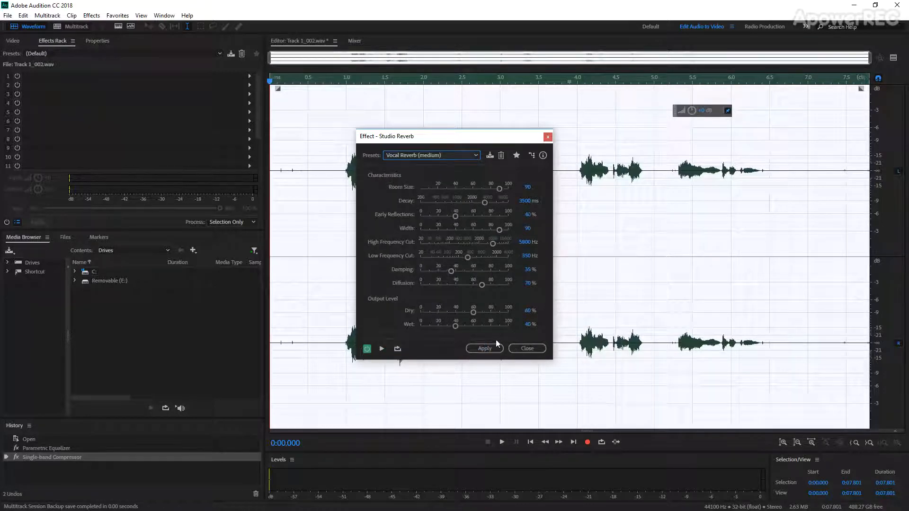
- Apply the Vocal Reverb (medium) Studio Reverb to the selected clip
{"action": "left_click", "coordinate": [483, 349]}
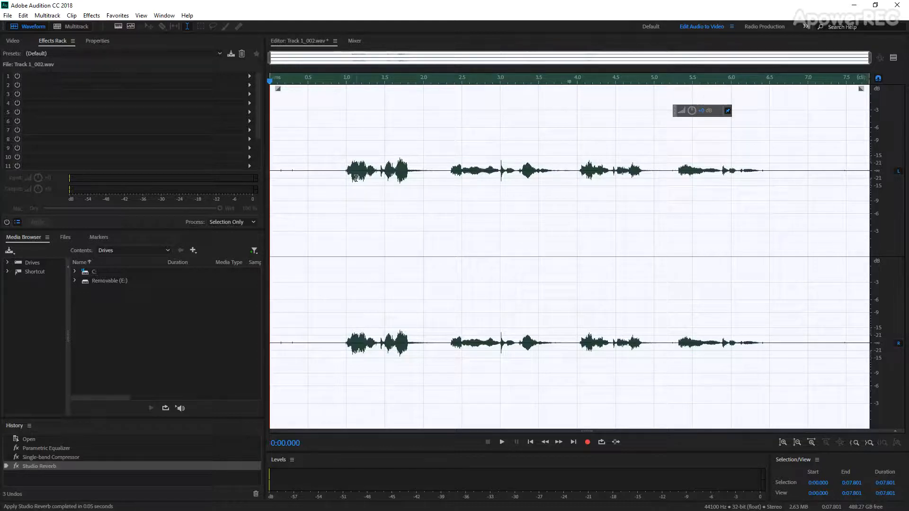
{"action": "mouse_move", "coordinate": [533, 276]}
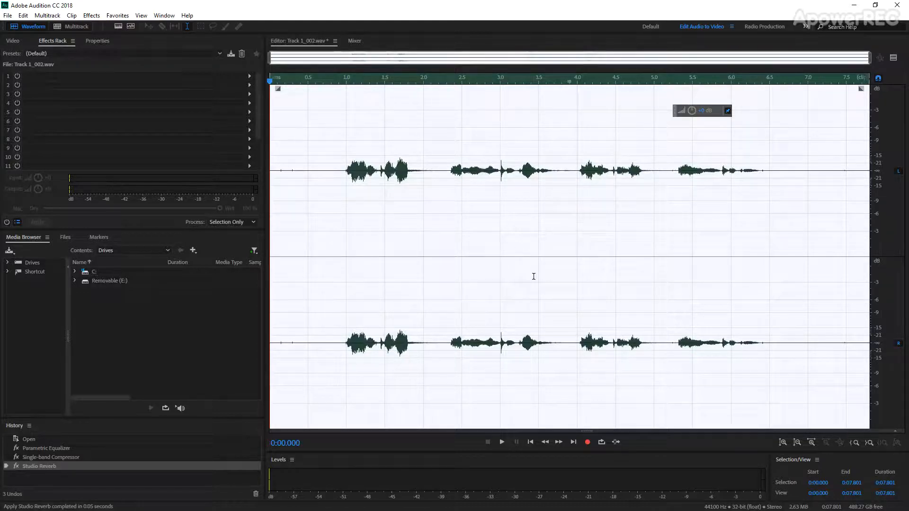
{"action": "mouse_move", "coordinate": [501, 442]}
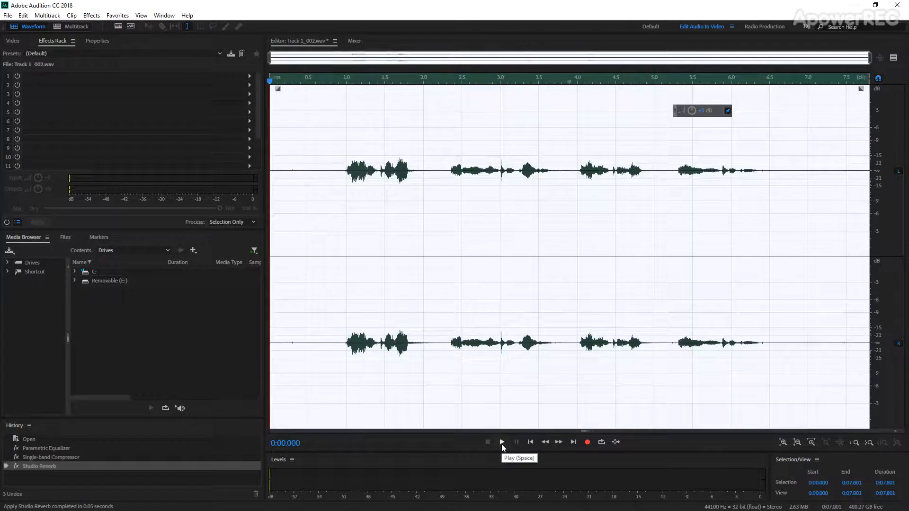